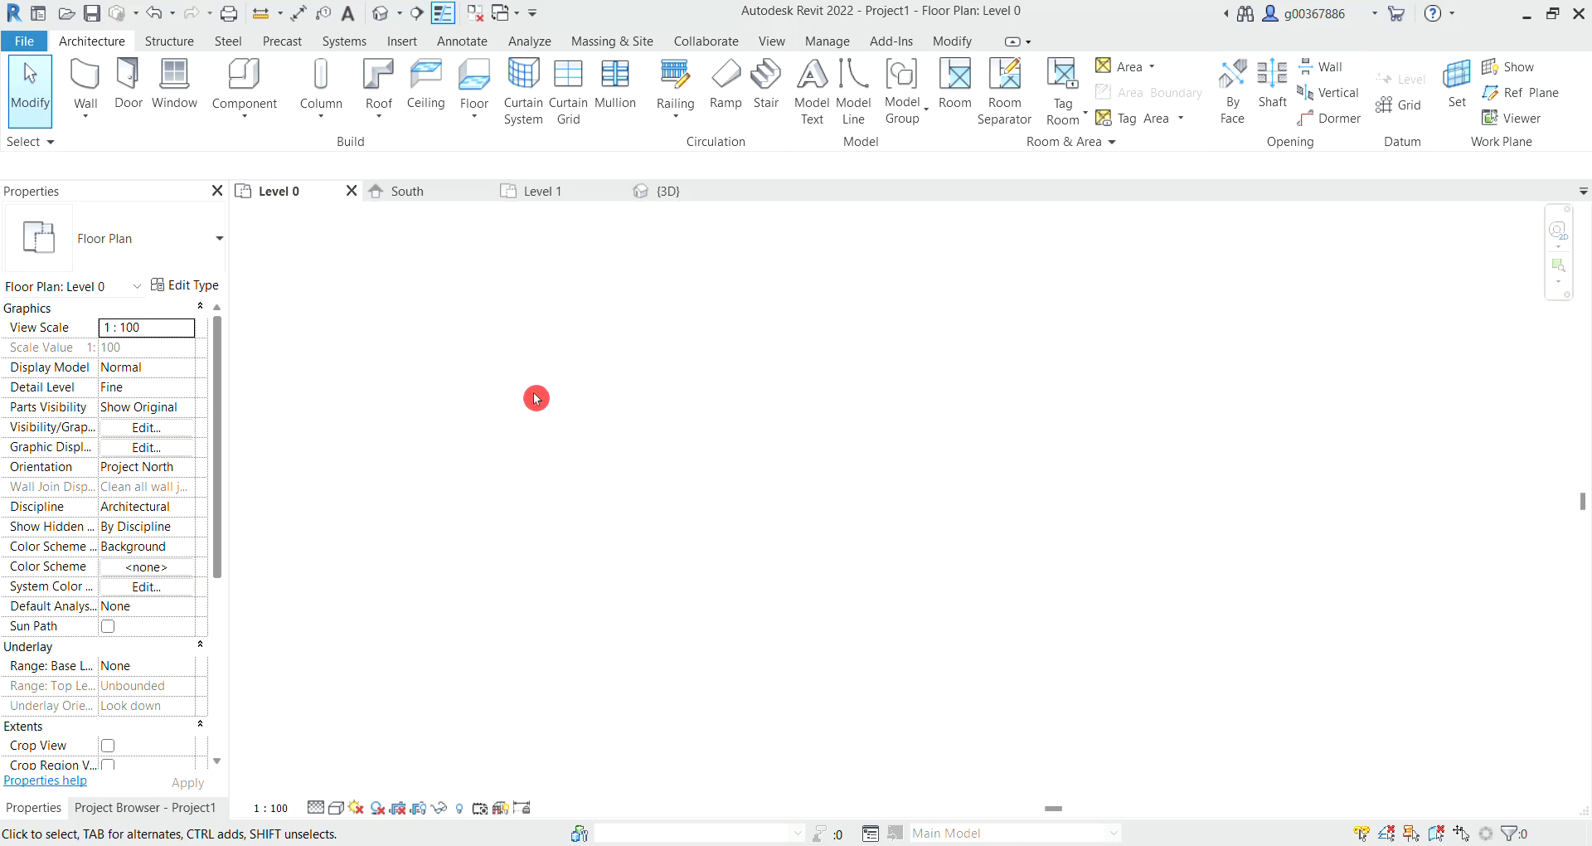
pyautogui.moveTo(429, 391)
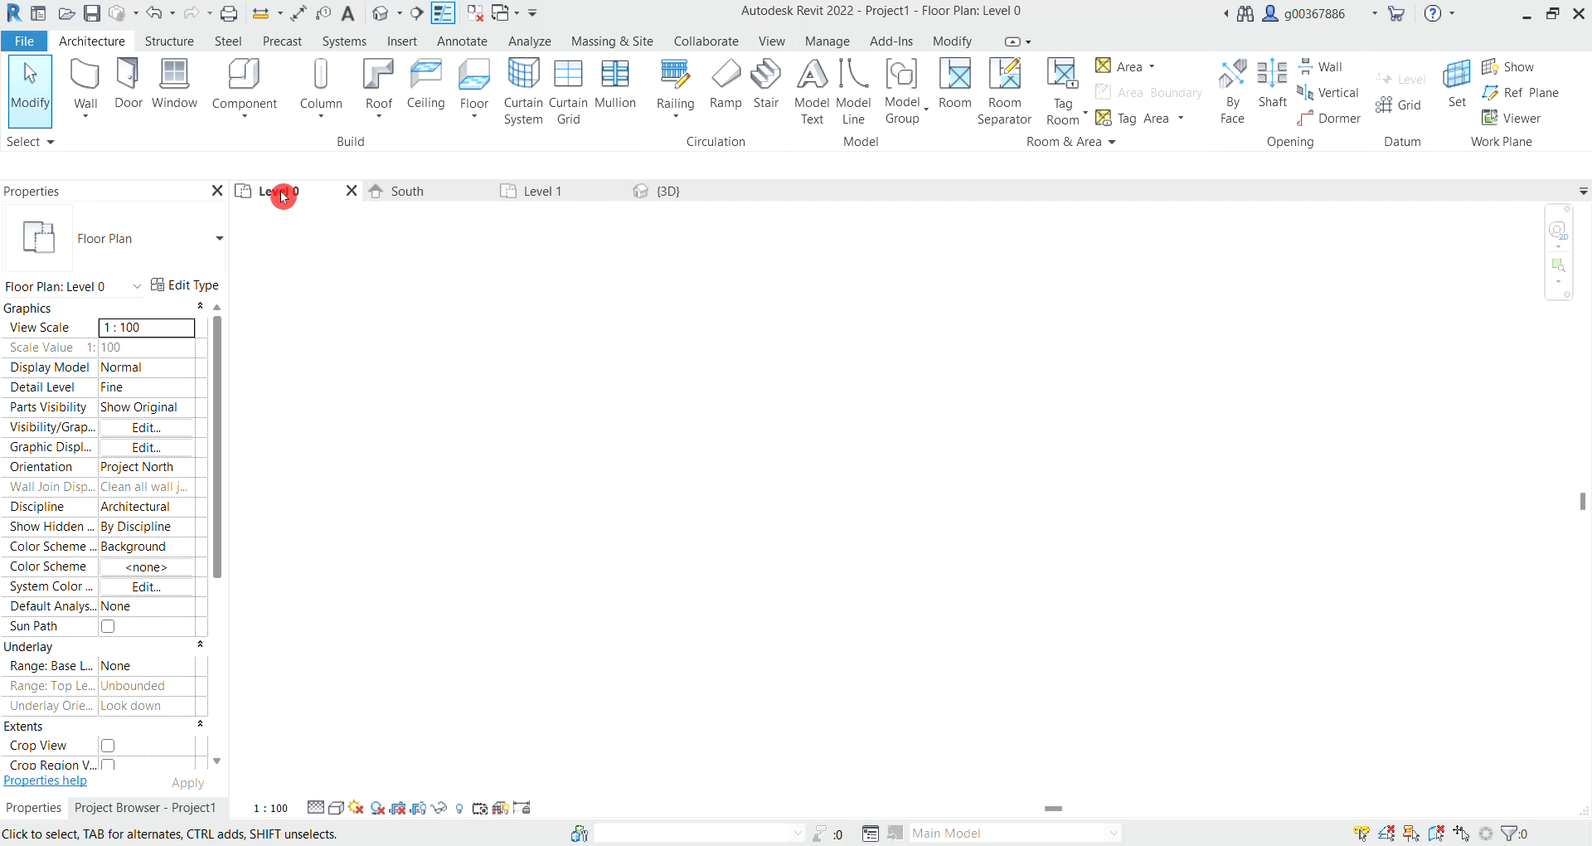
pyautogui.moveTo(289, 198)
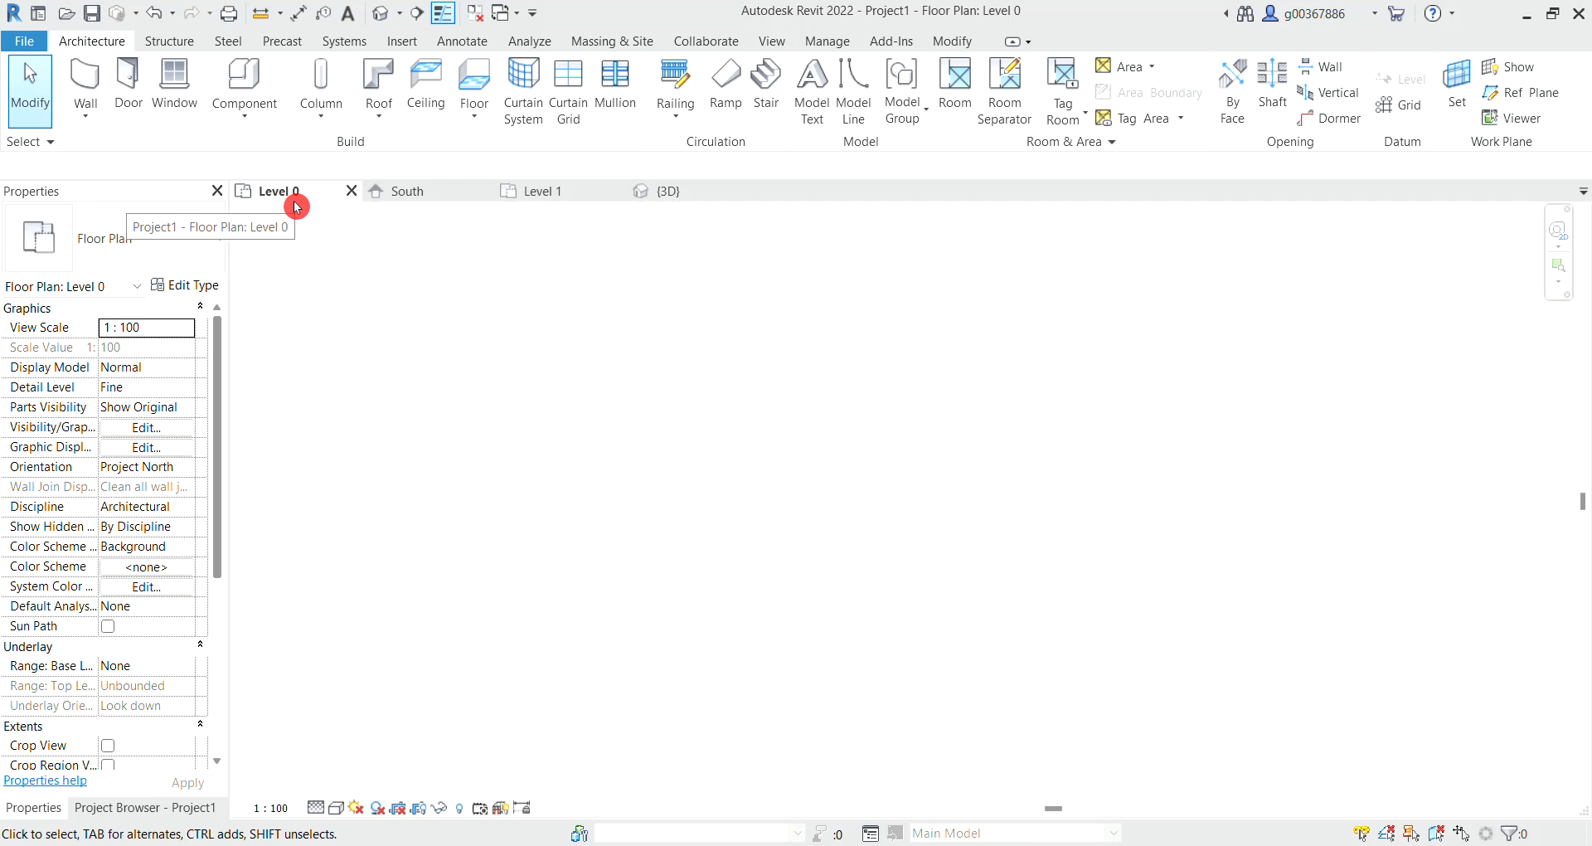
pyautogui.moveTo(706, 157)
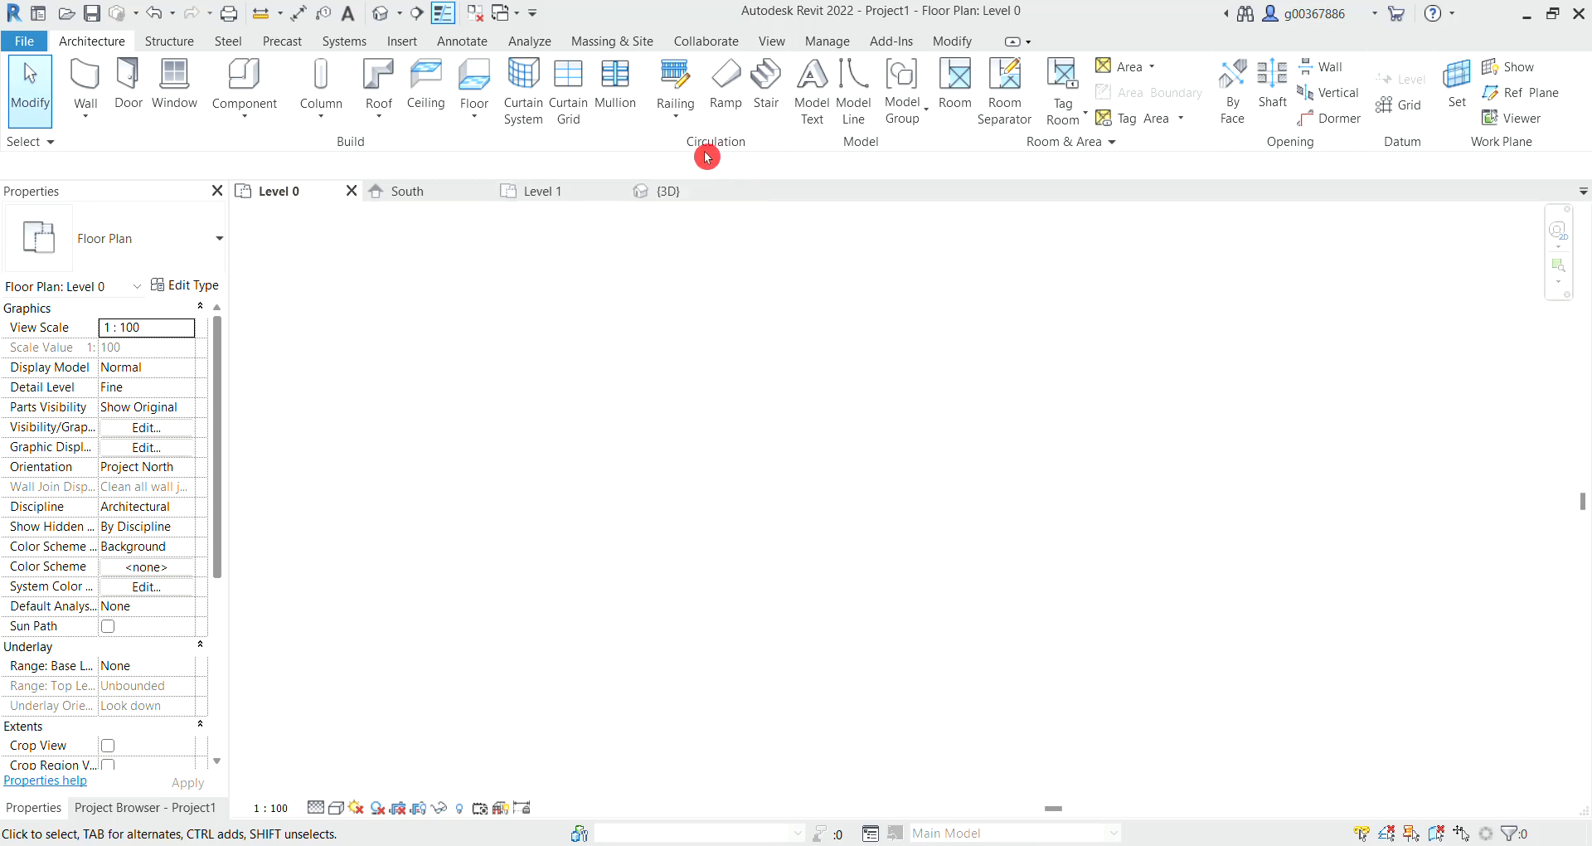
# Step: Start a new stair, choose the U-shape winder run, and place the 24-riser run on Level 0
pyautogui.click(765, 87)
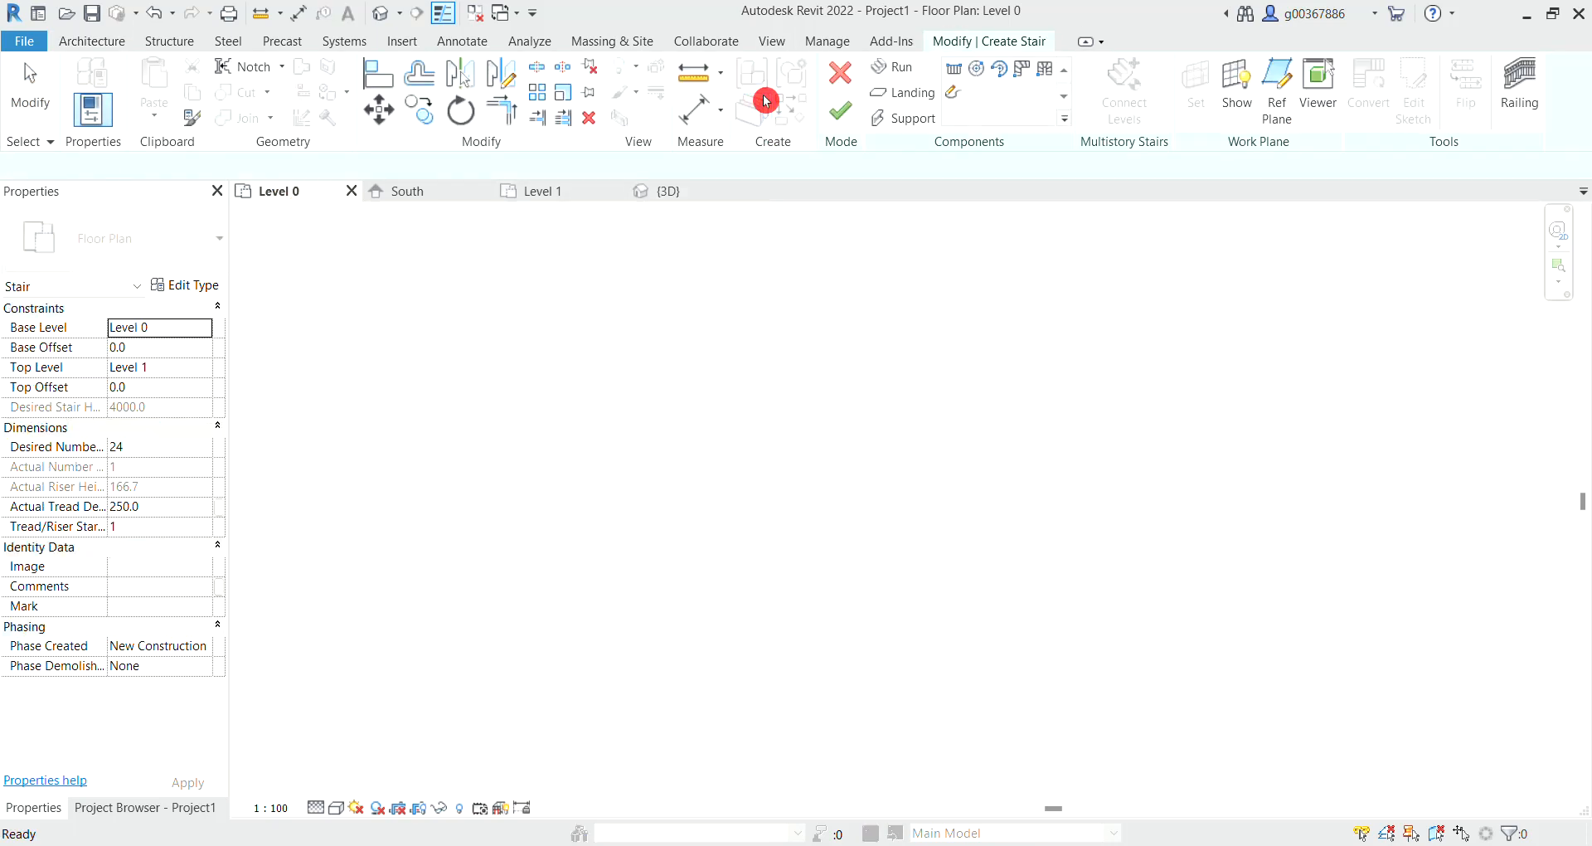
pyautogui.click(895, 68)
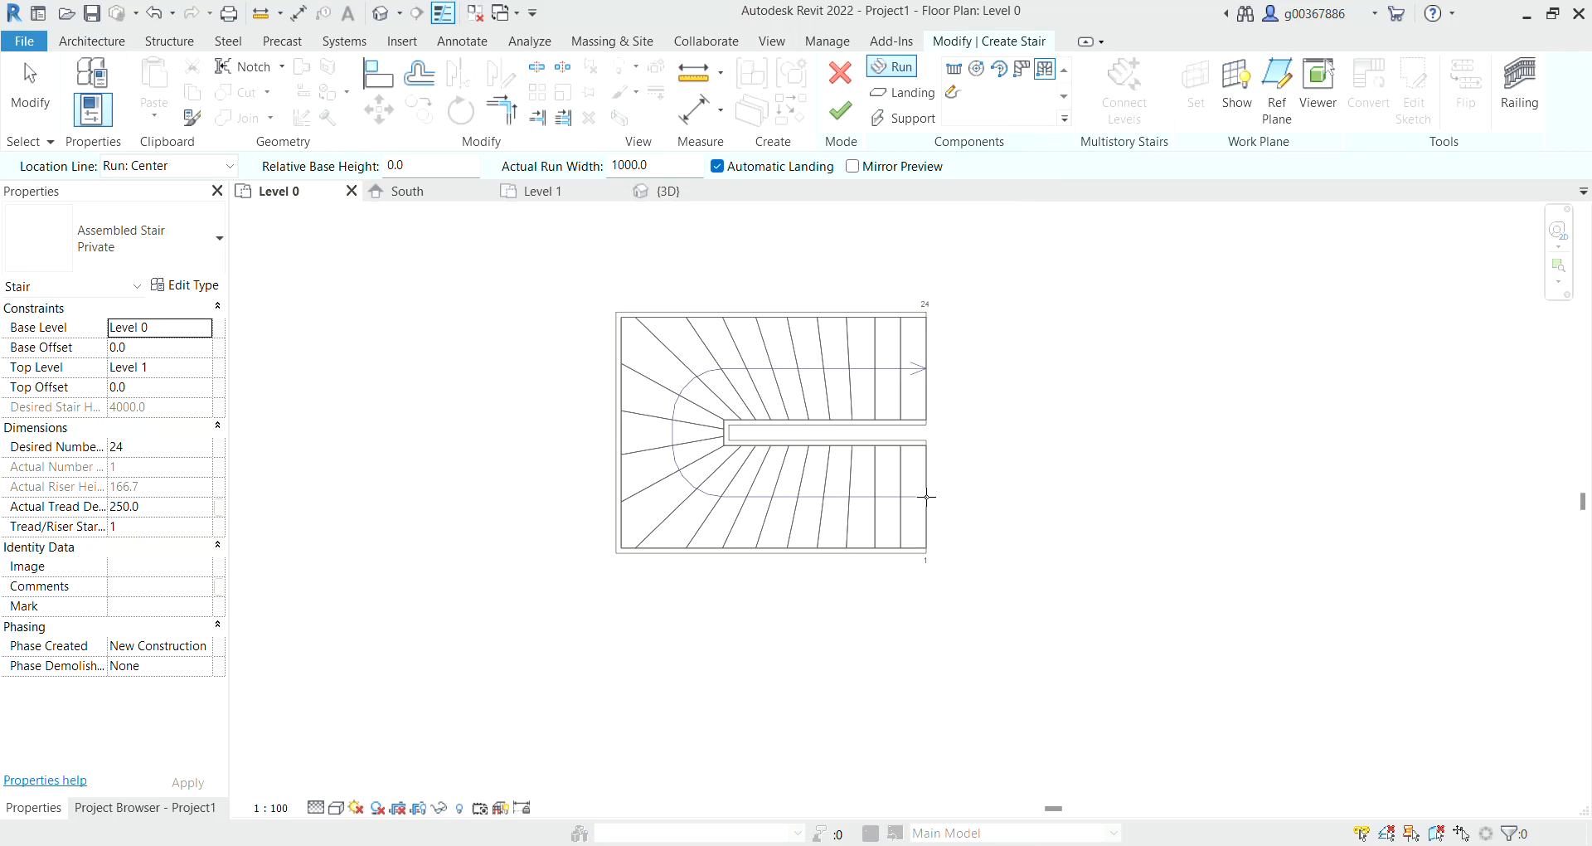
pyautogui.click(924, 526)
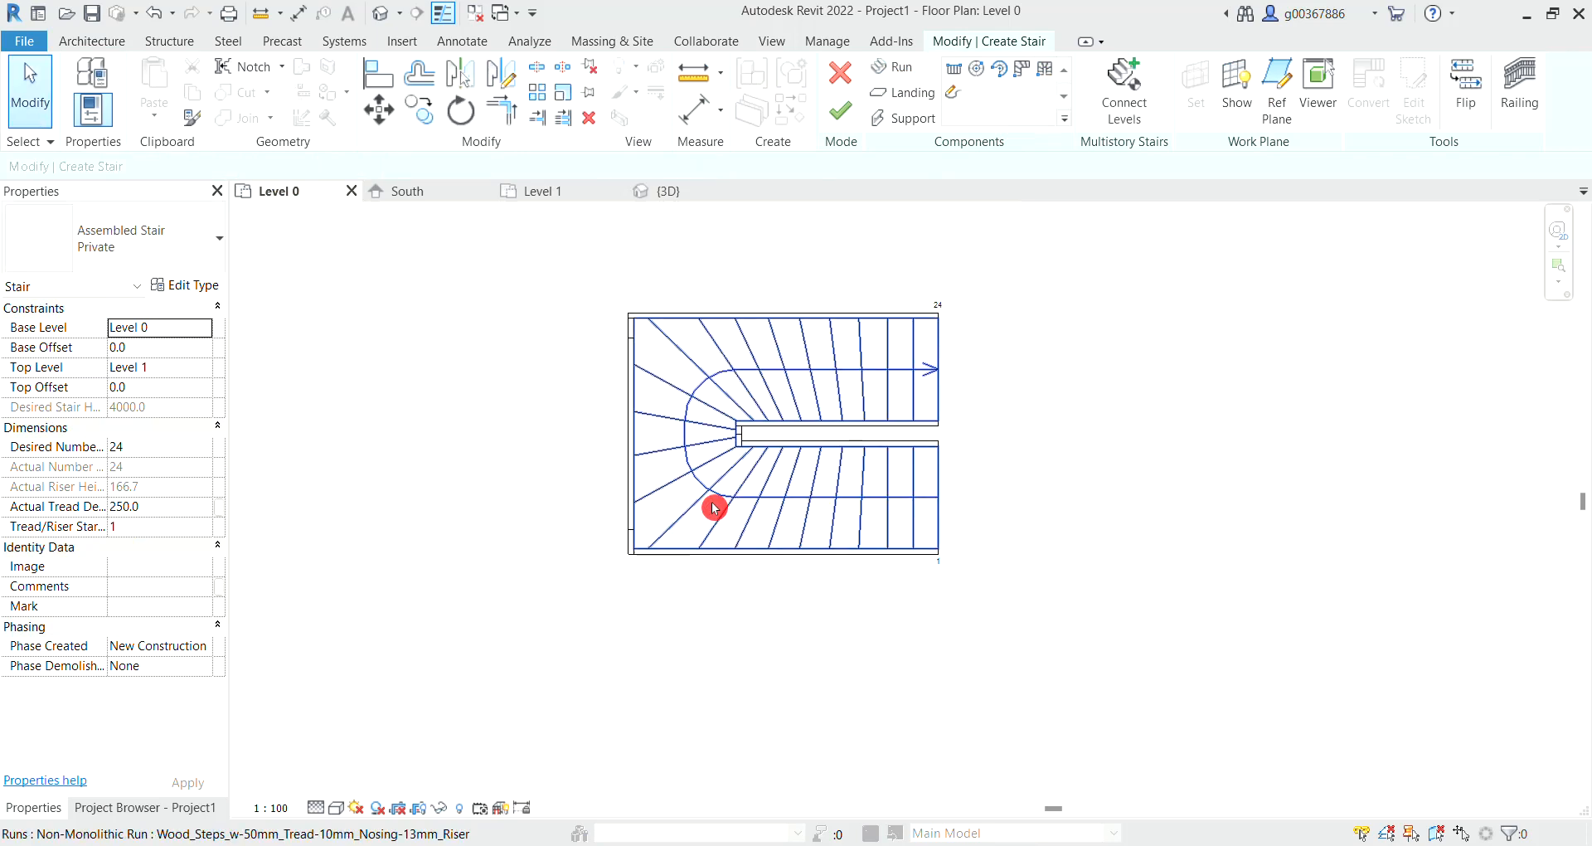
# Step: Select the U-shaped winder run to reshape its flights
pyautogui.click(714, 507)
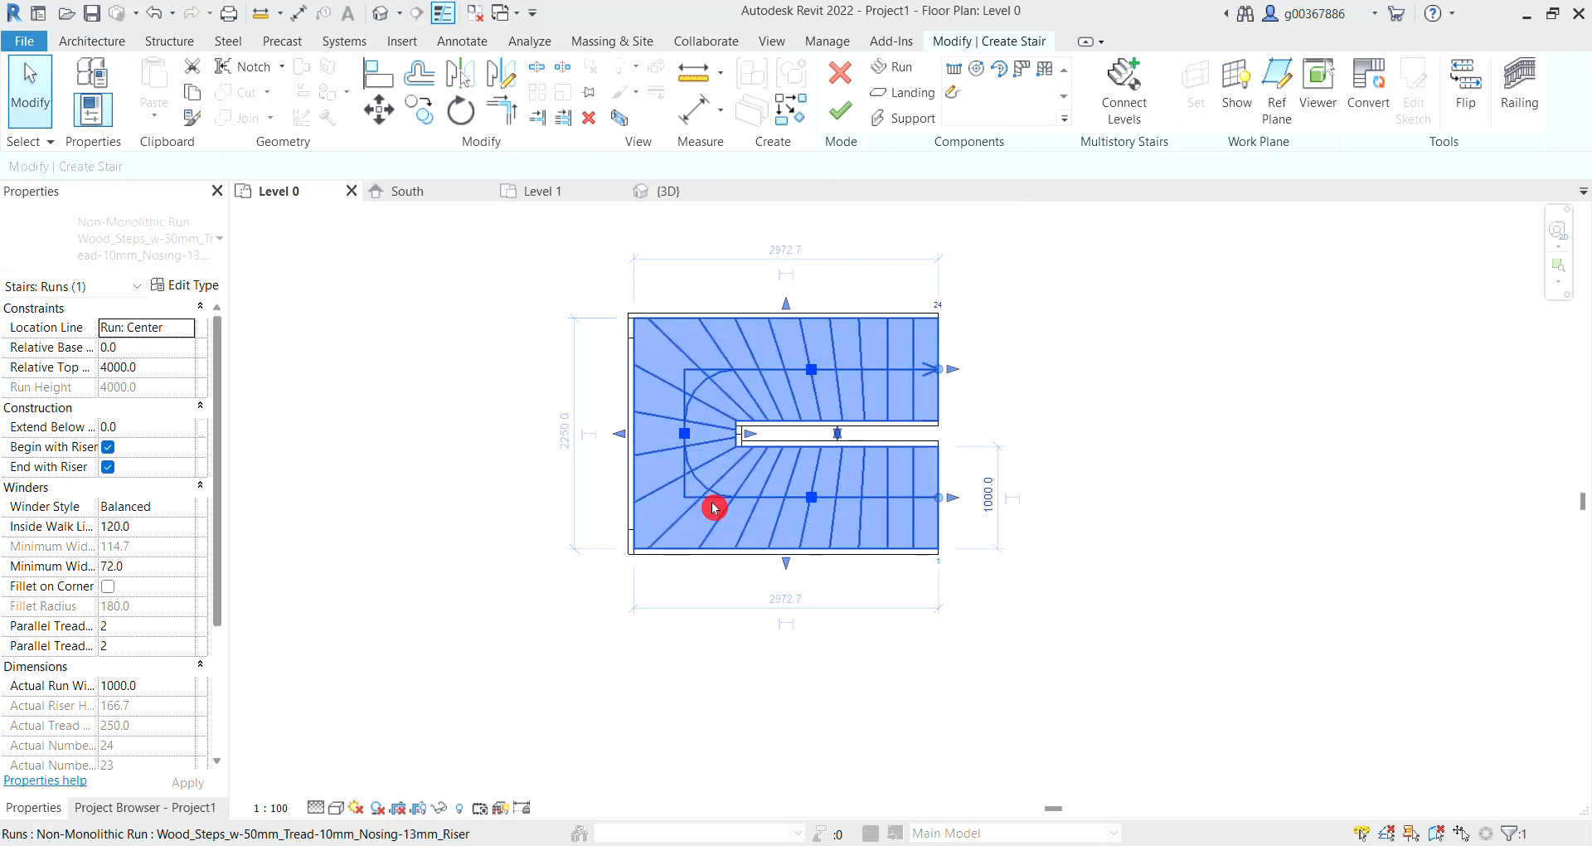
pyautogui.moveTo(685, 437)
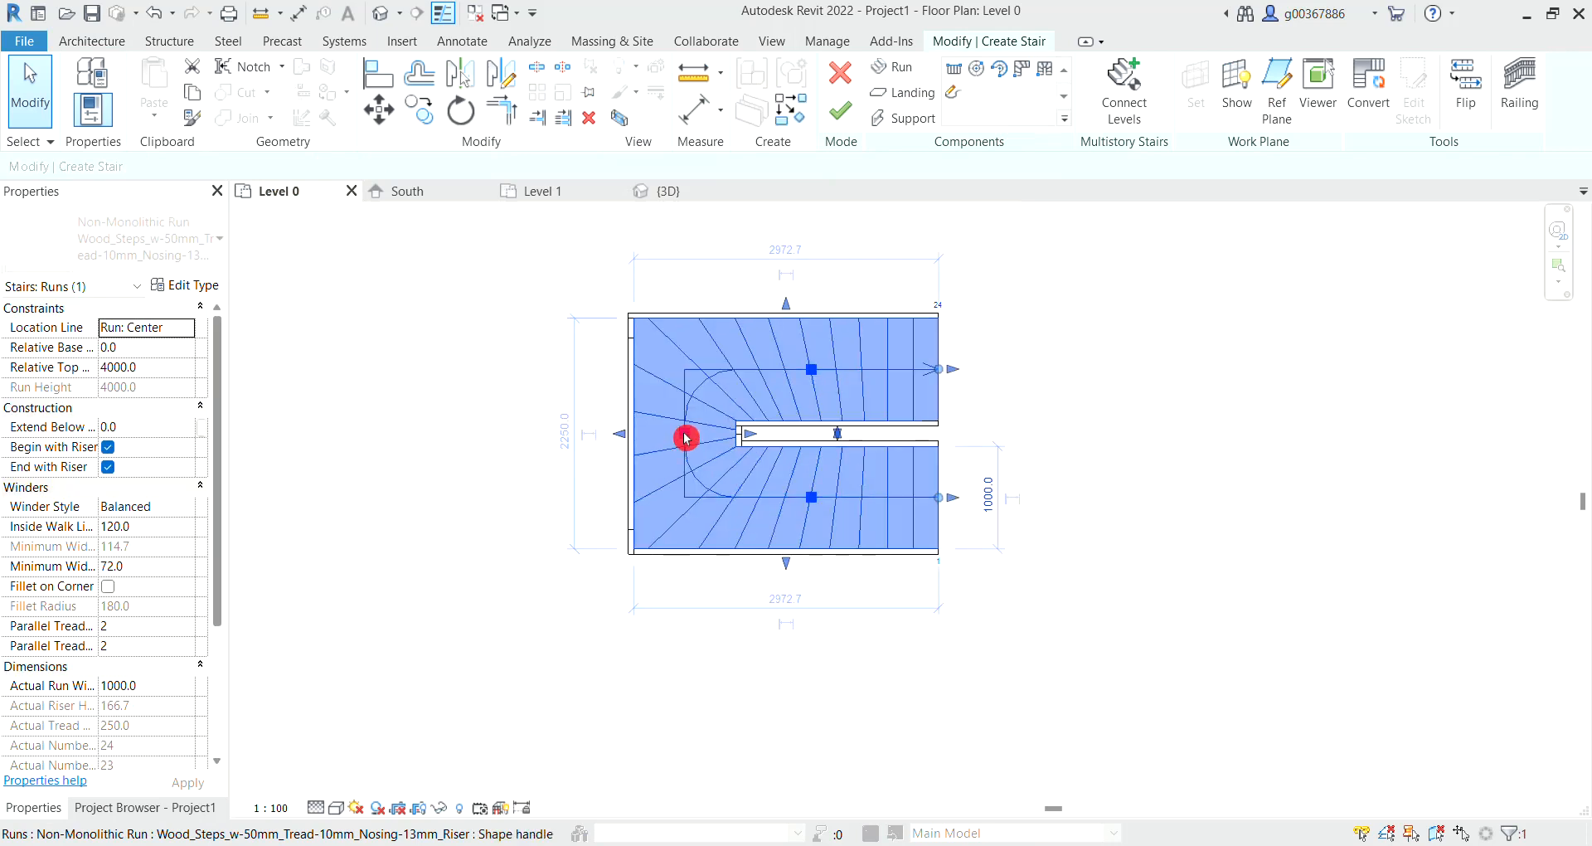
pyautogui.moveTo(686, 437)
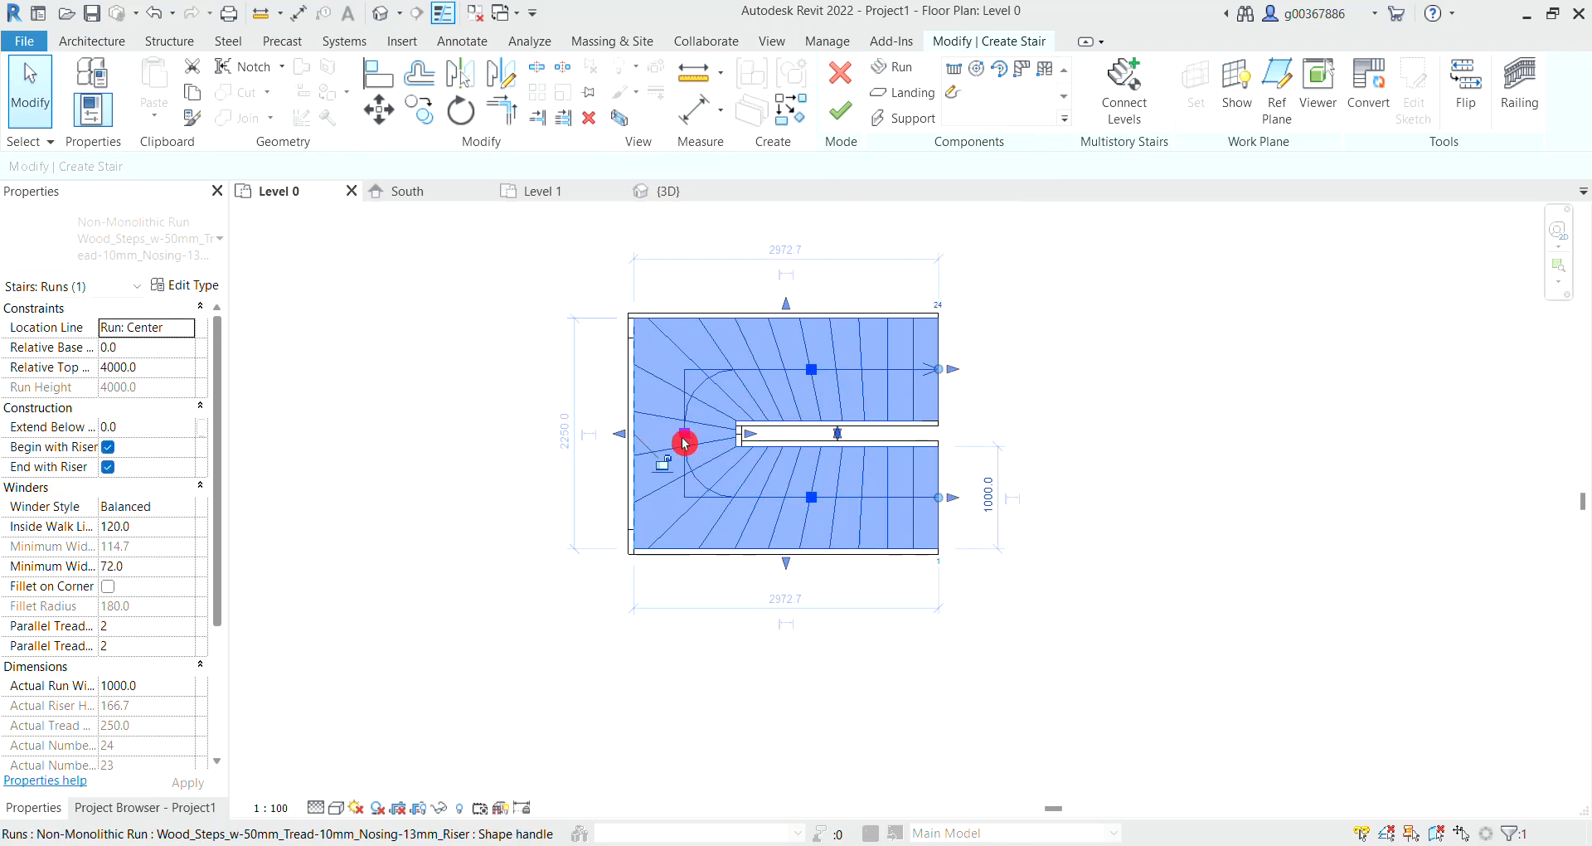
pyautogui.moveTo(692, 471)
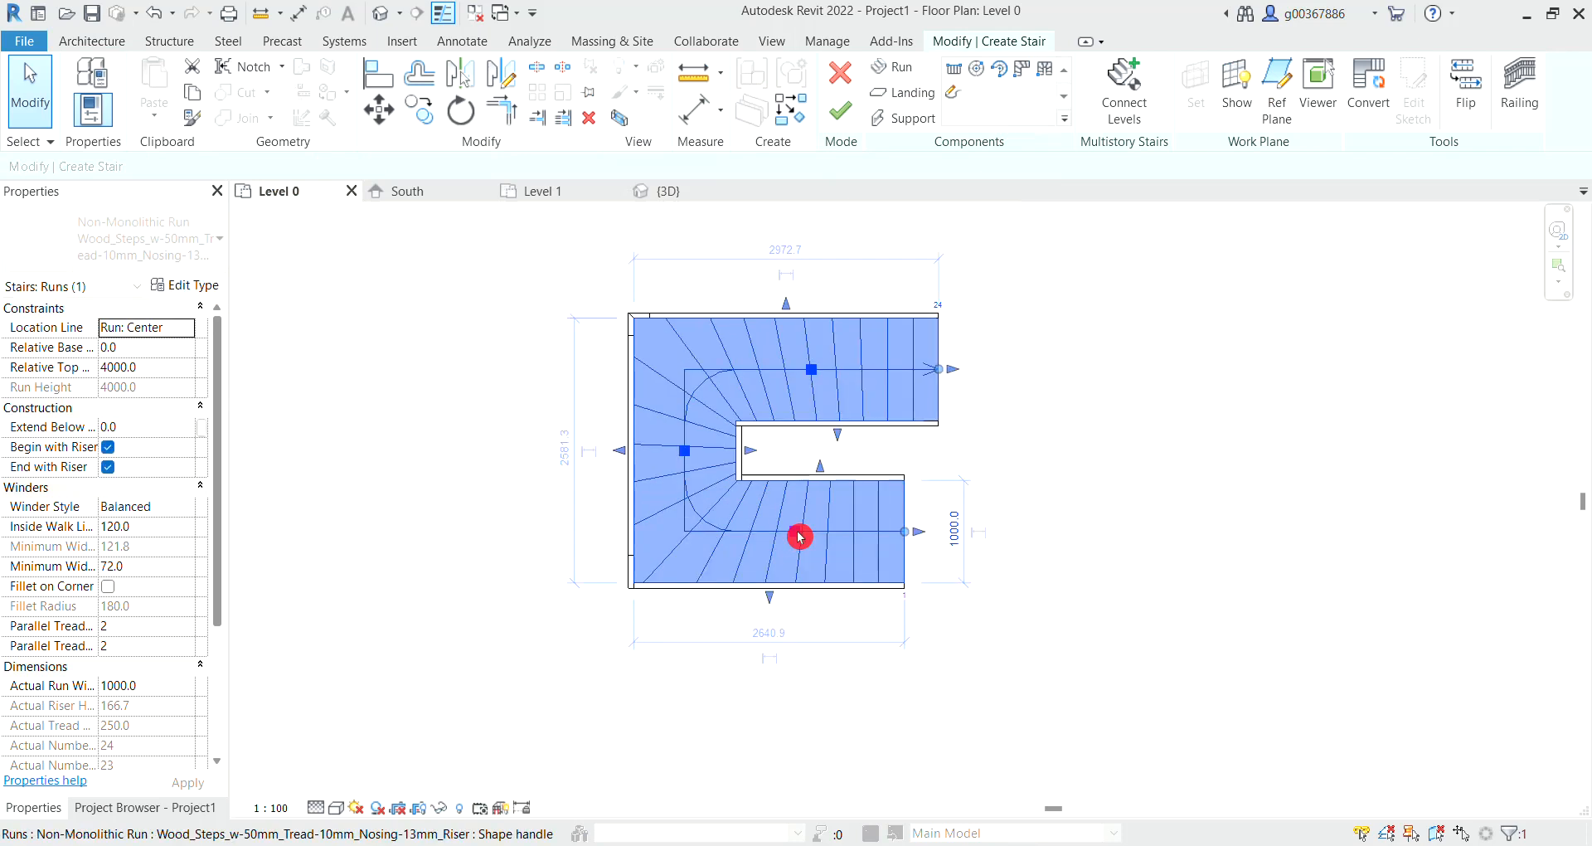
pyautogui.moveTo(911, 460)
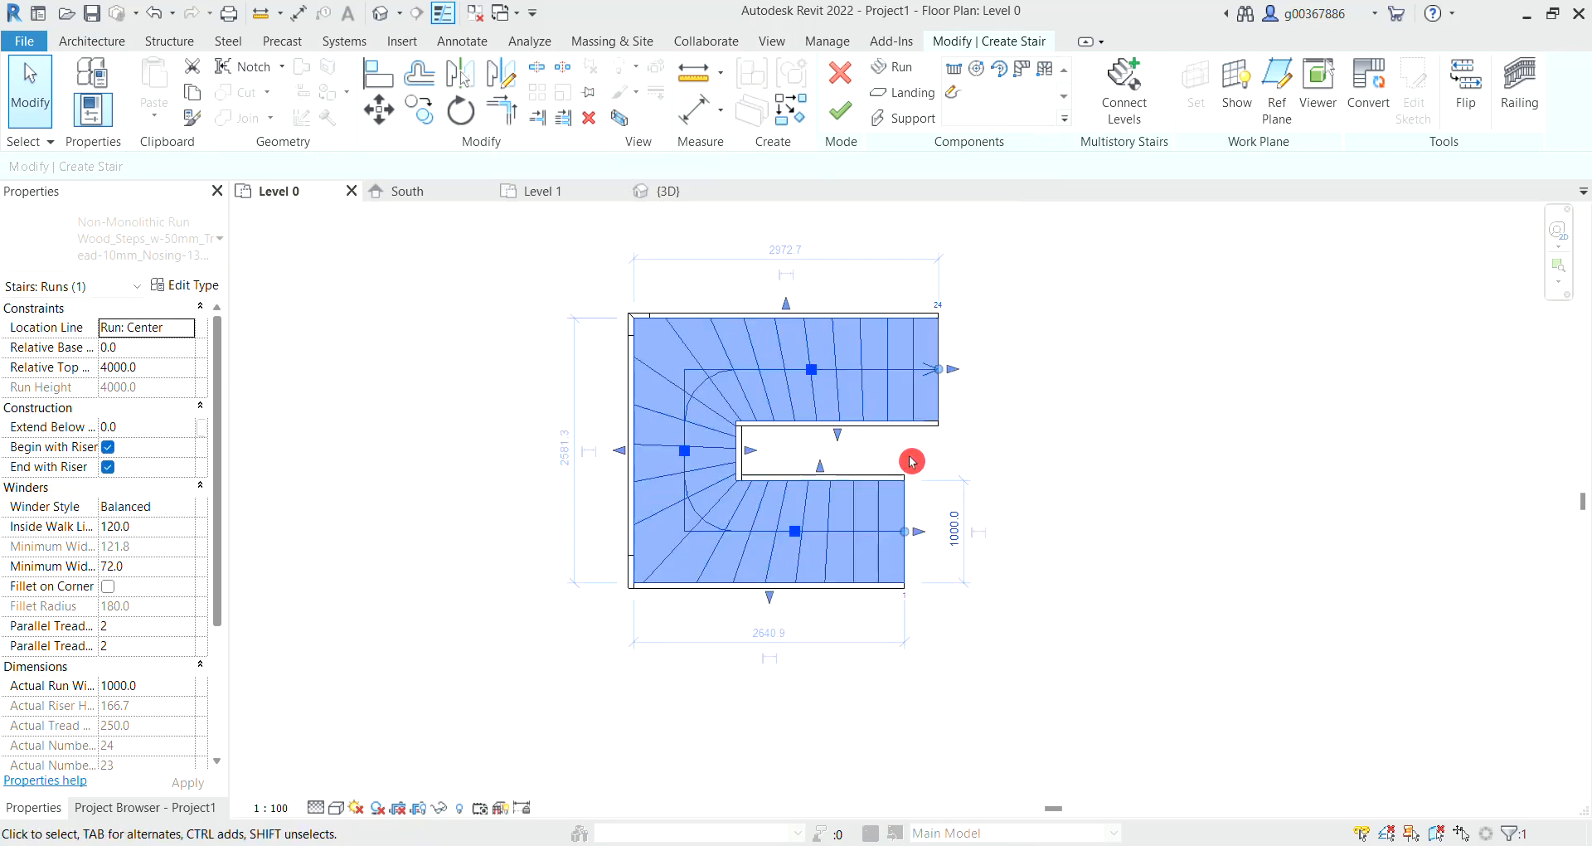
pyautogui.moveTo(938, 374)
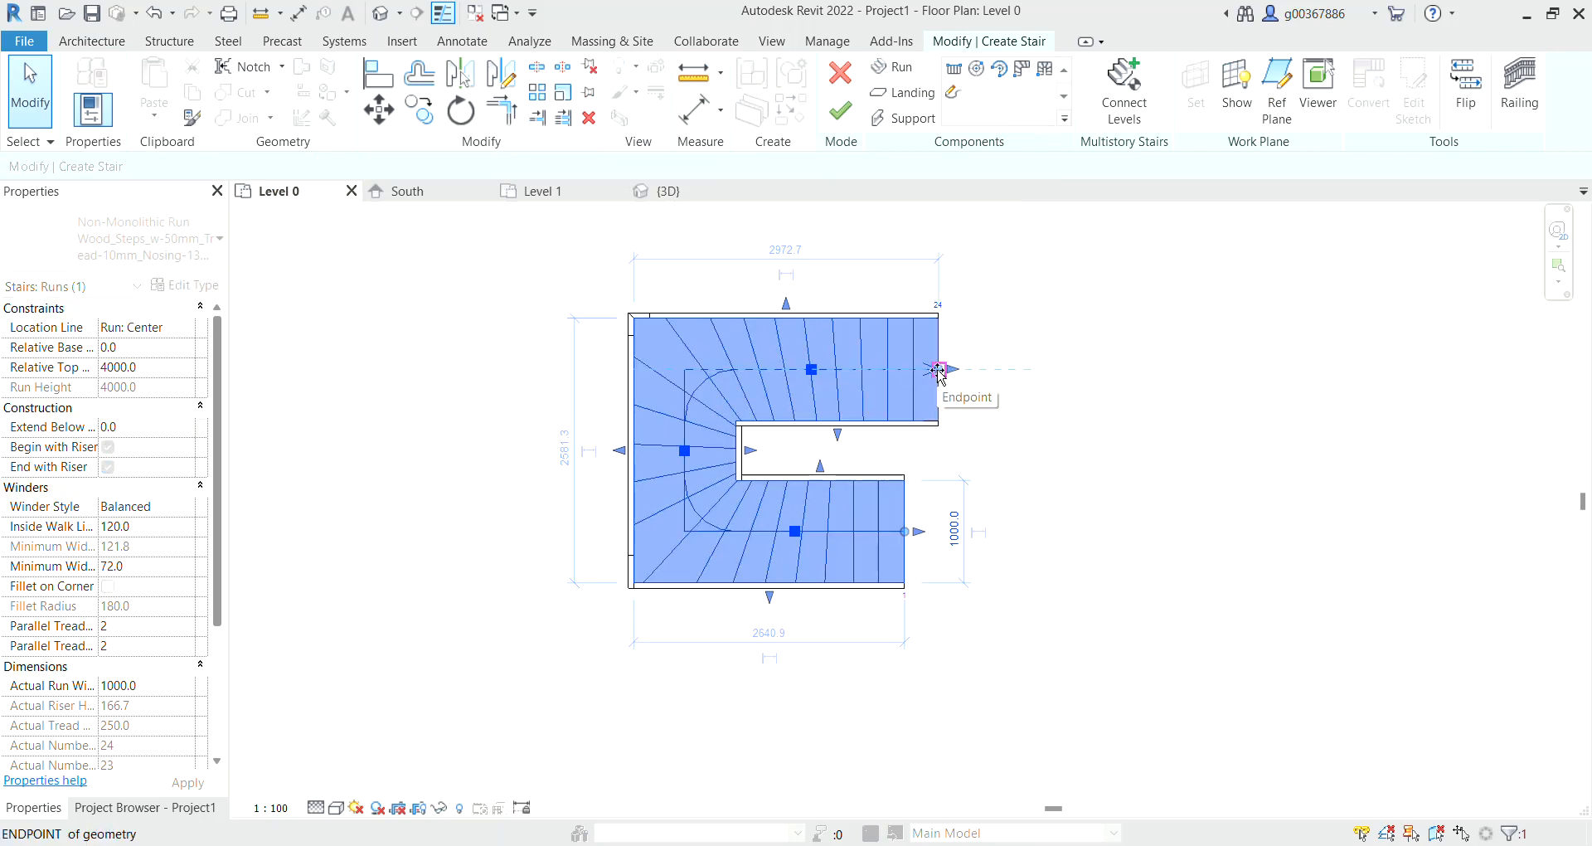
pyautogui.moveTo(936, 368); pyautogui.dragTo(984, 371)
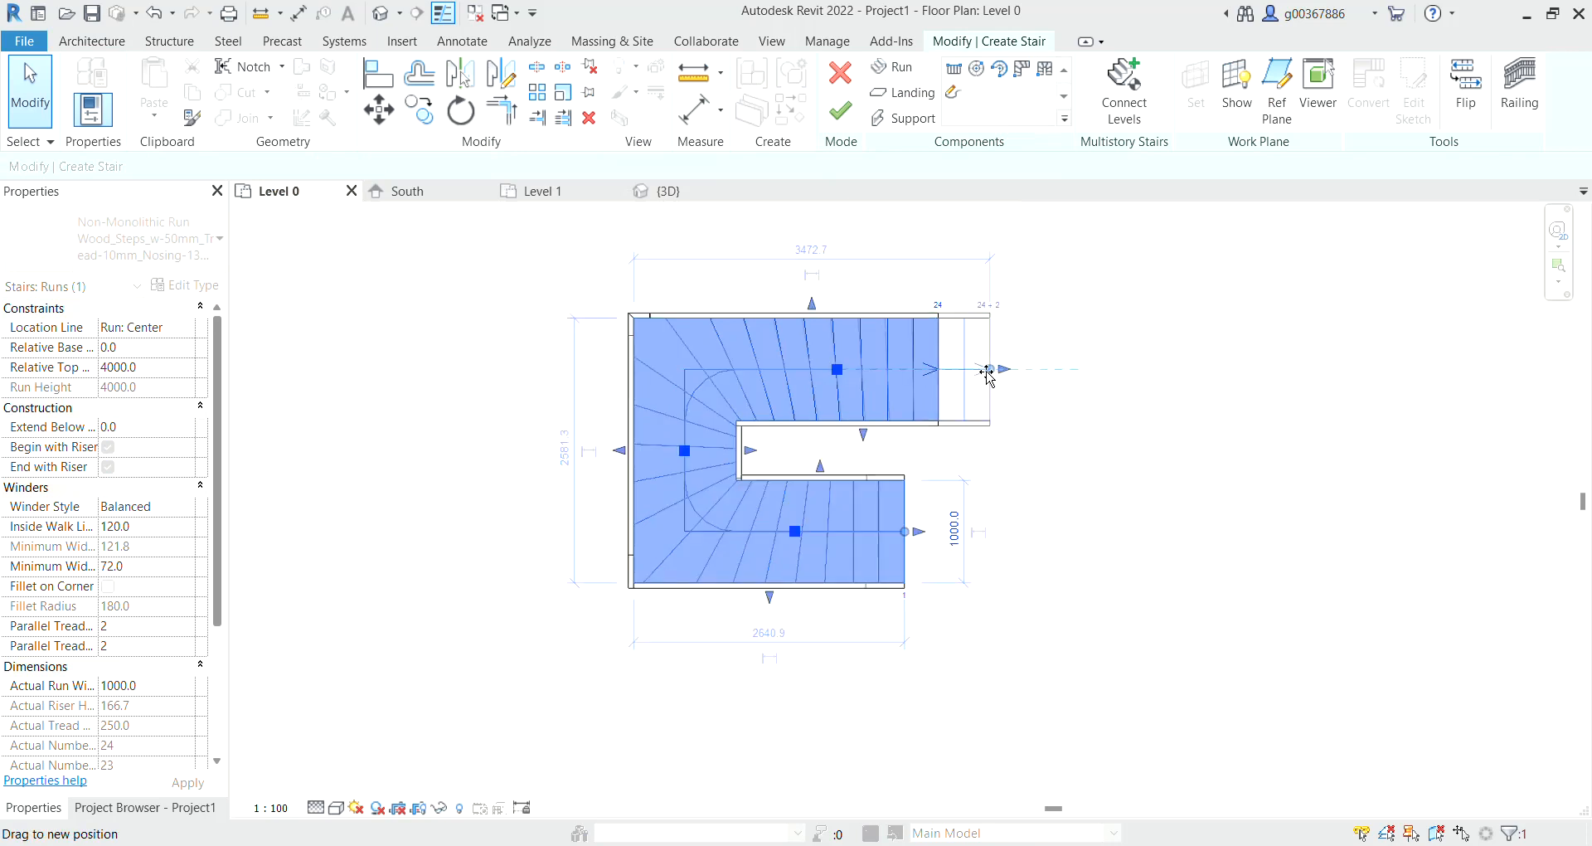
pyautogui.moveTo(985, 375); pyautogui.dragTo(989, 367)
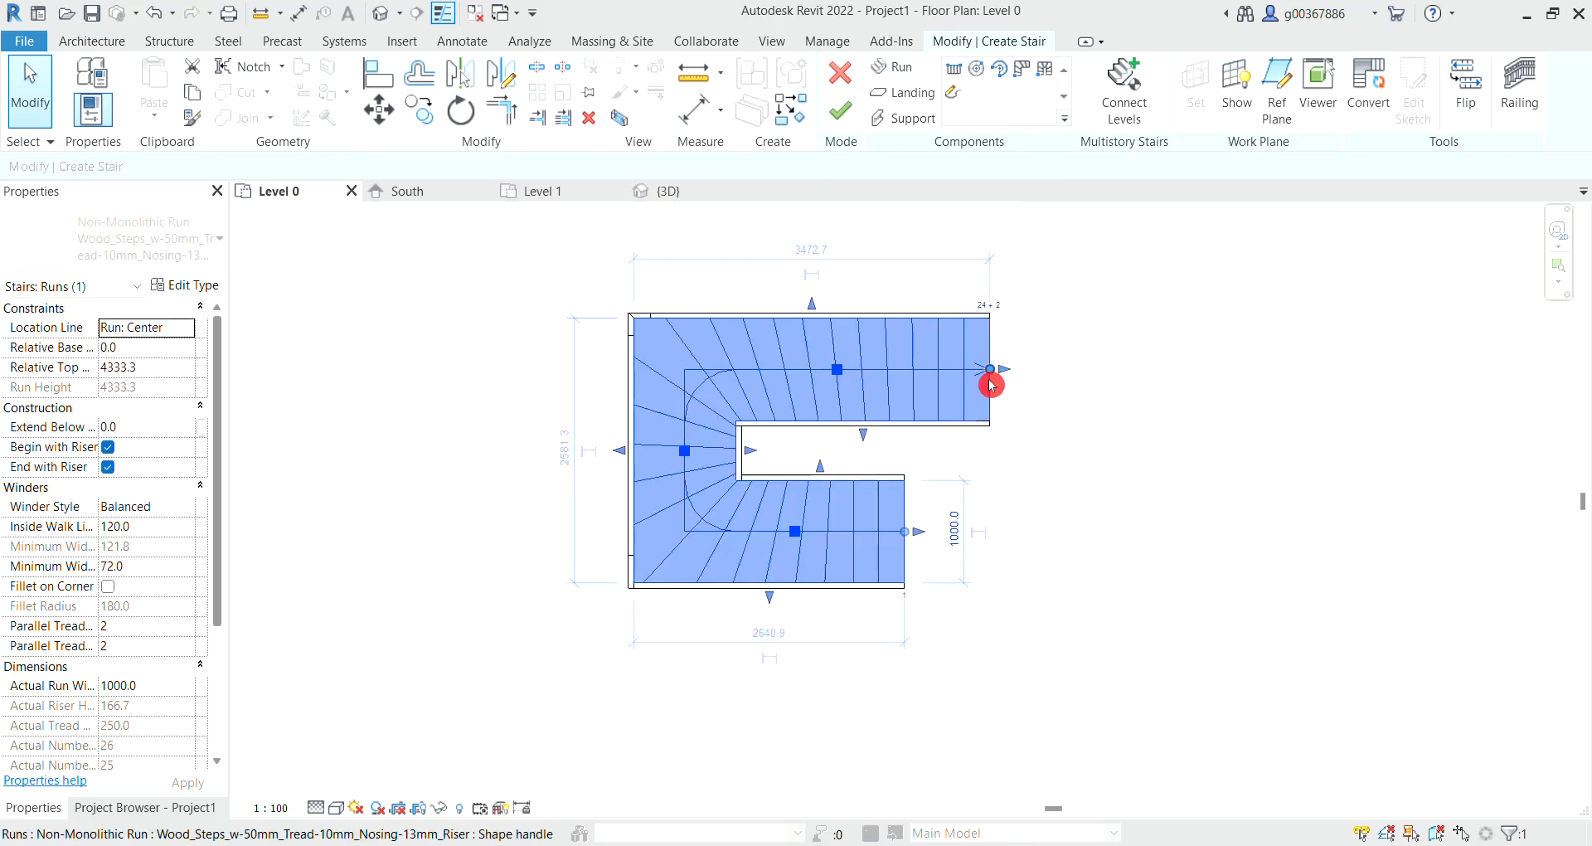
pyautogui.moveTo(989, 376)
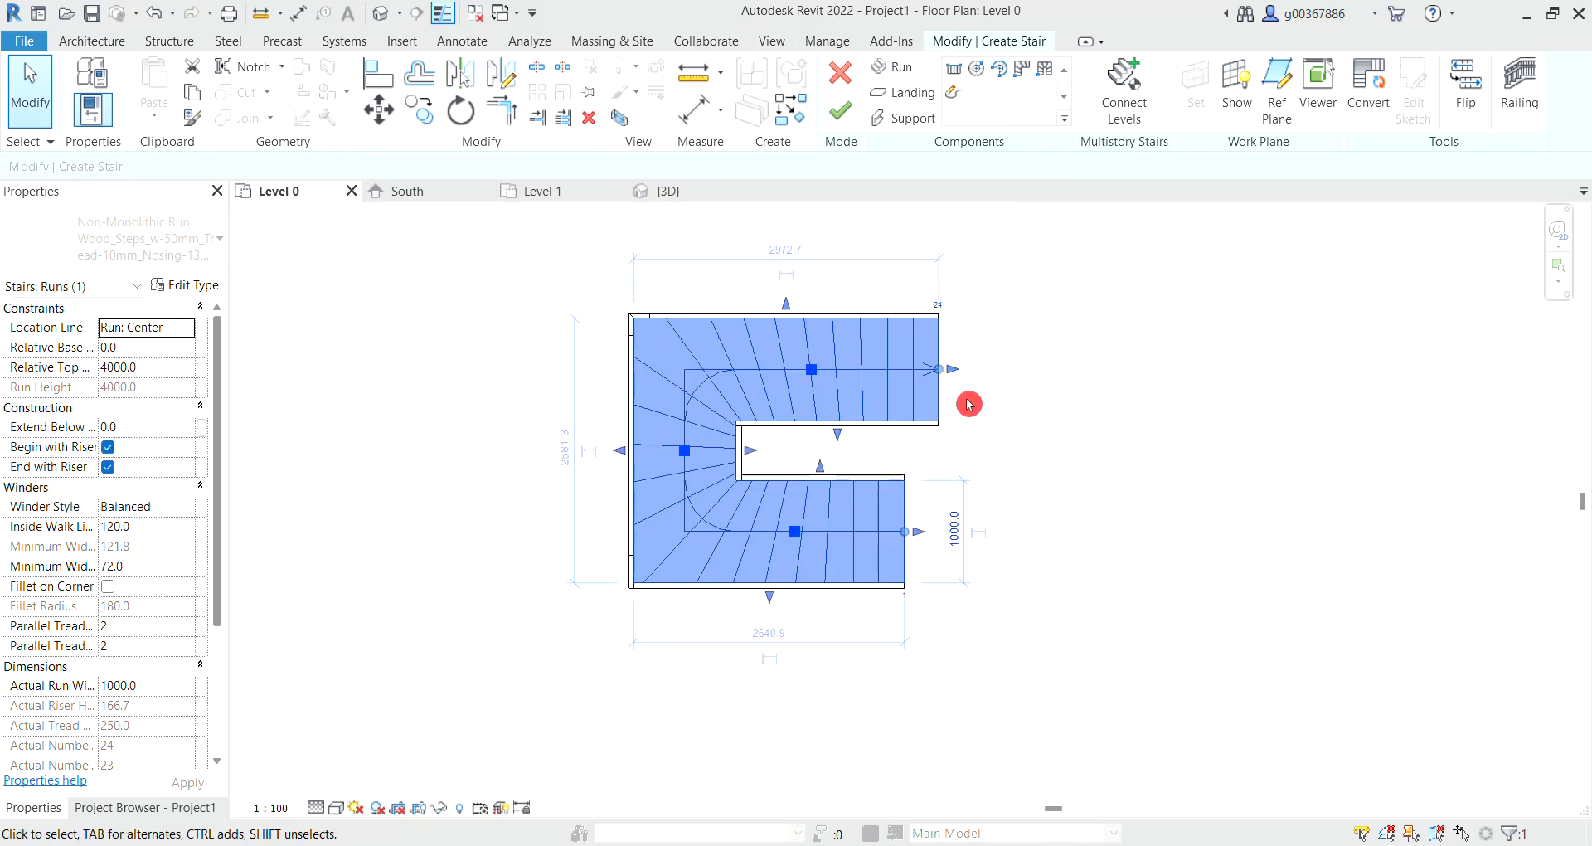
pyautogui.moveTo(953, 374)
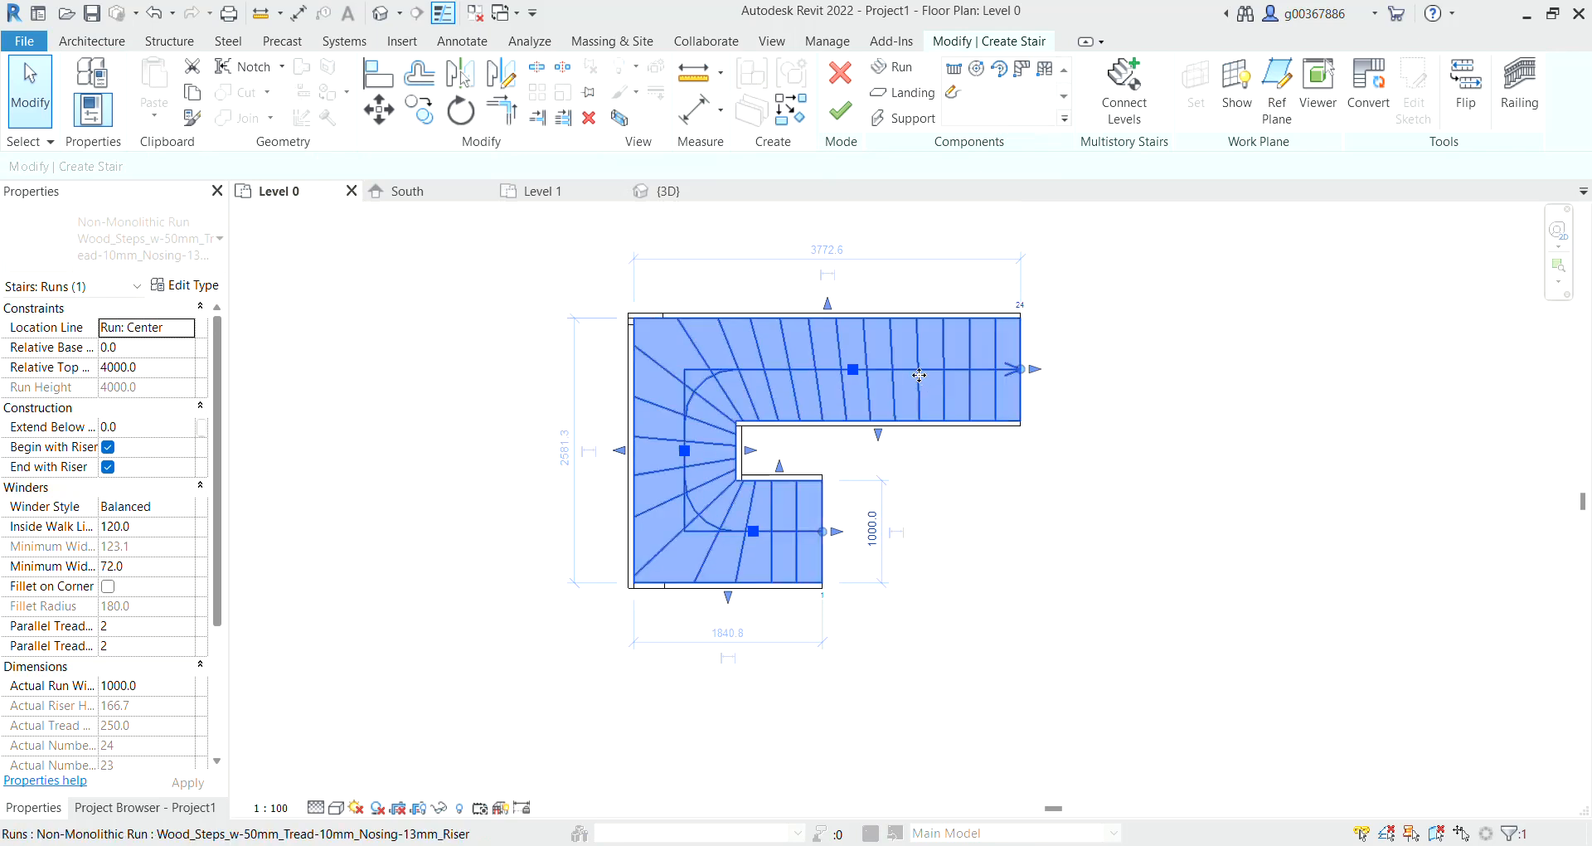
pyautogui.moveTo(829, 308)
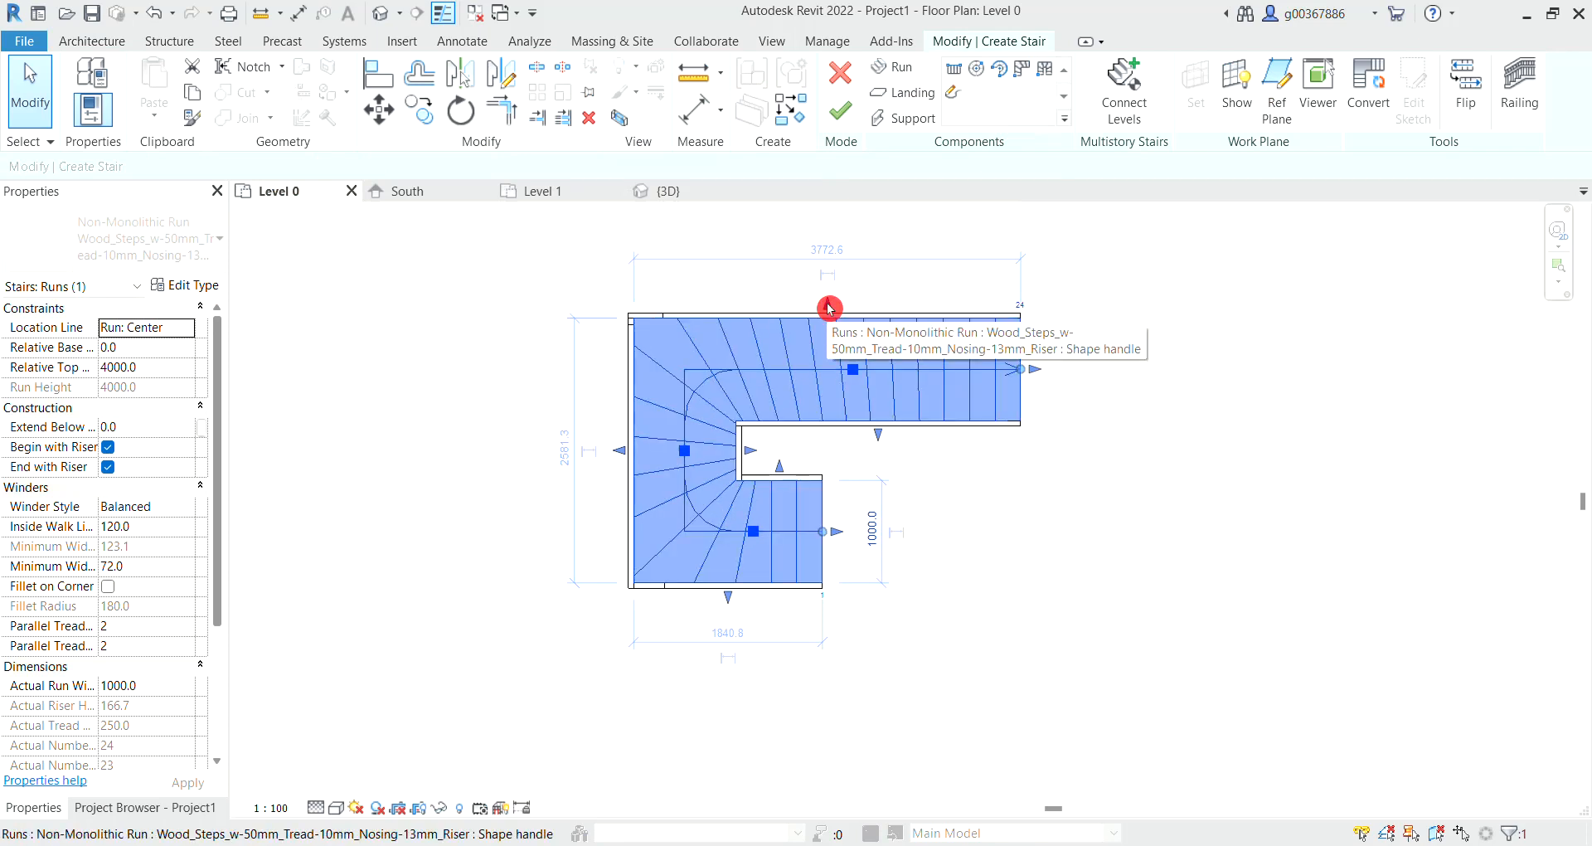
# Step: Drag the run's outer edge to widen the stair runs to about 1173 mm
pyautogui.moveTo(831, 308); pyautogui.dragTo(823, 295)
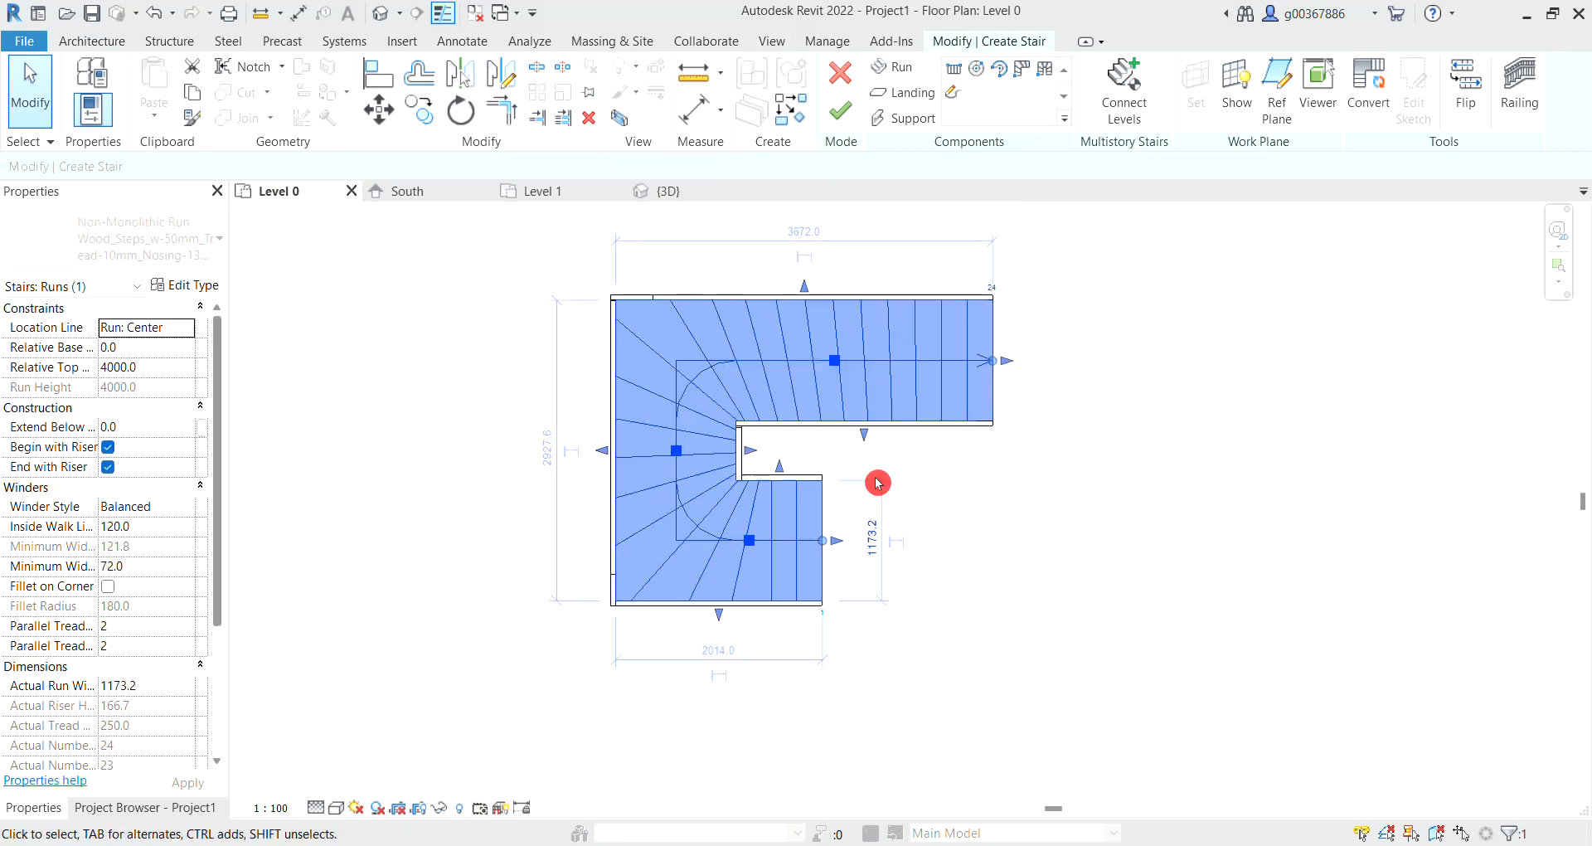
pyautogui.moveTo(895, 497)
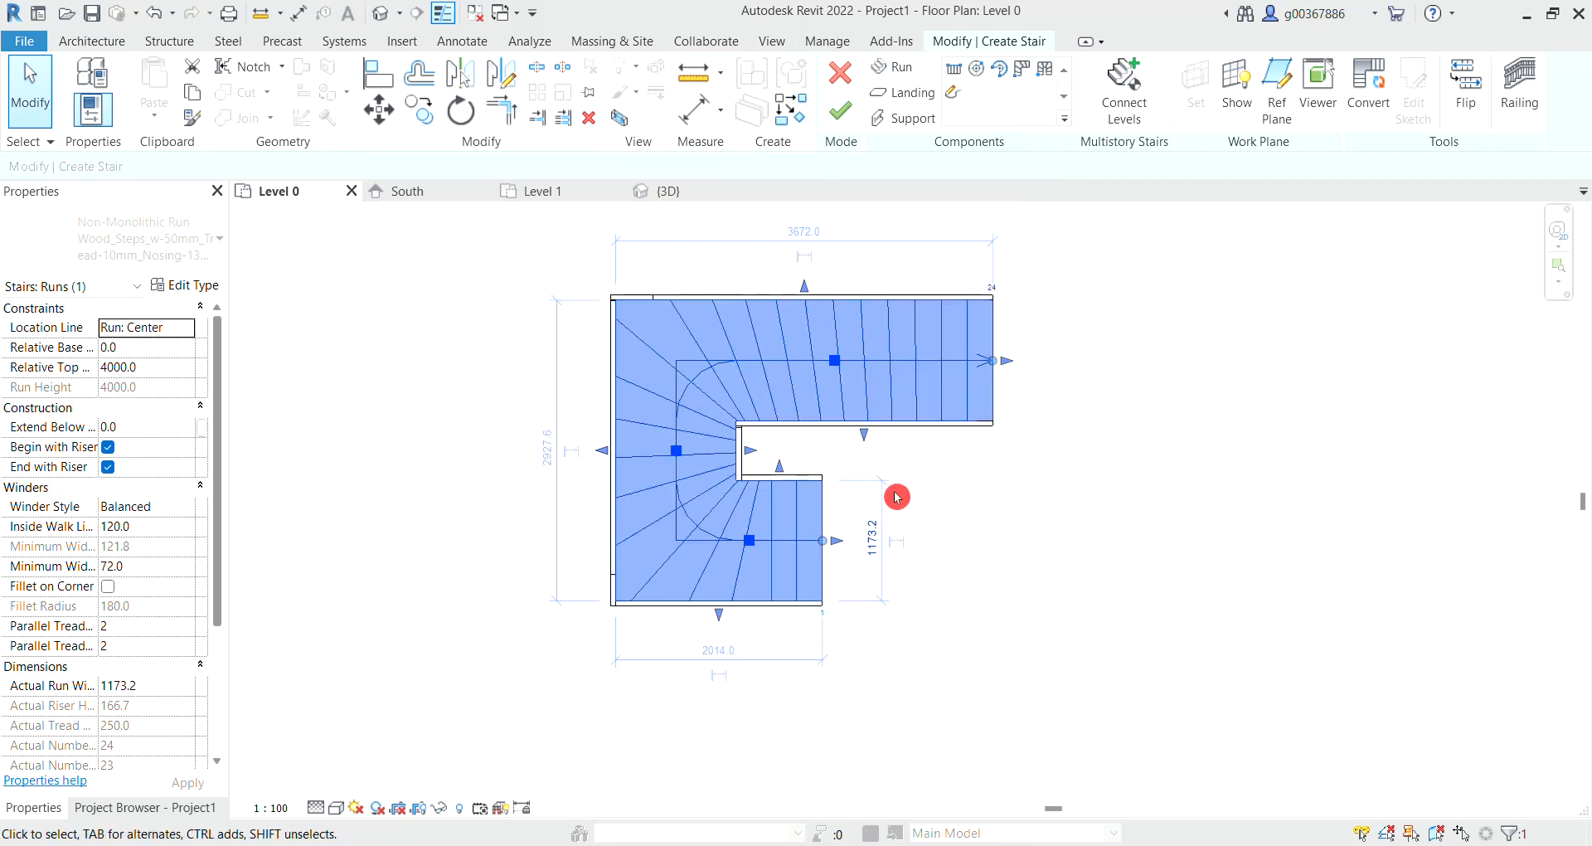
pyautogui.moveTo(860, 166)
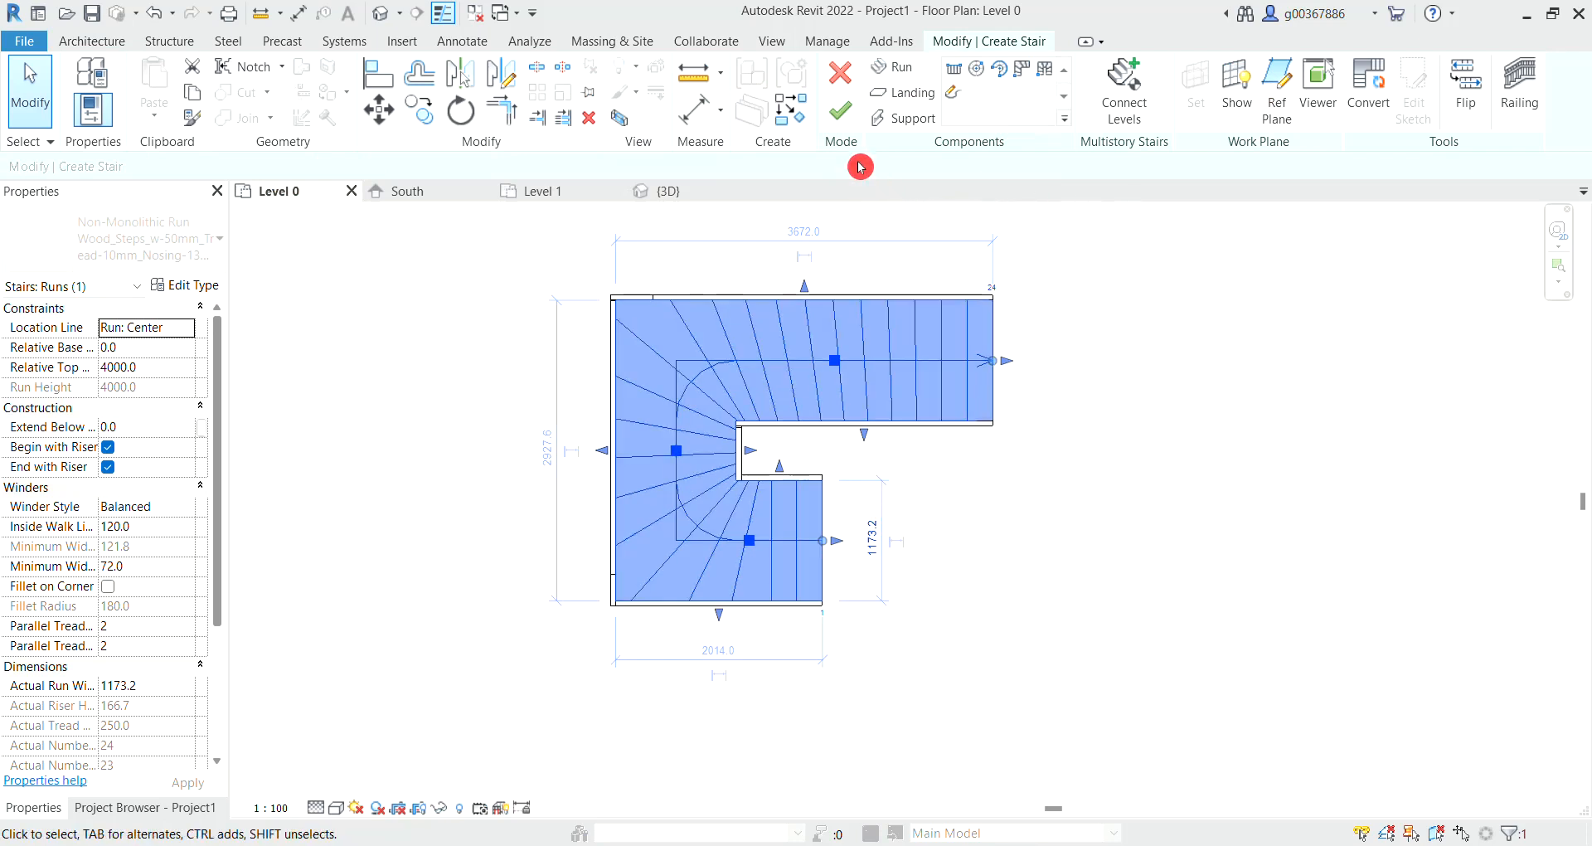
pyautogui.moveTo(840, 110)
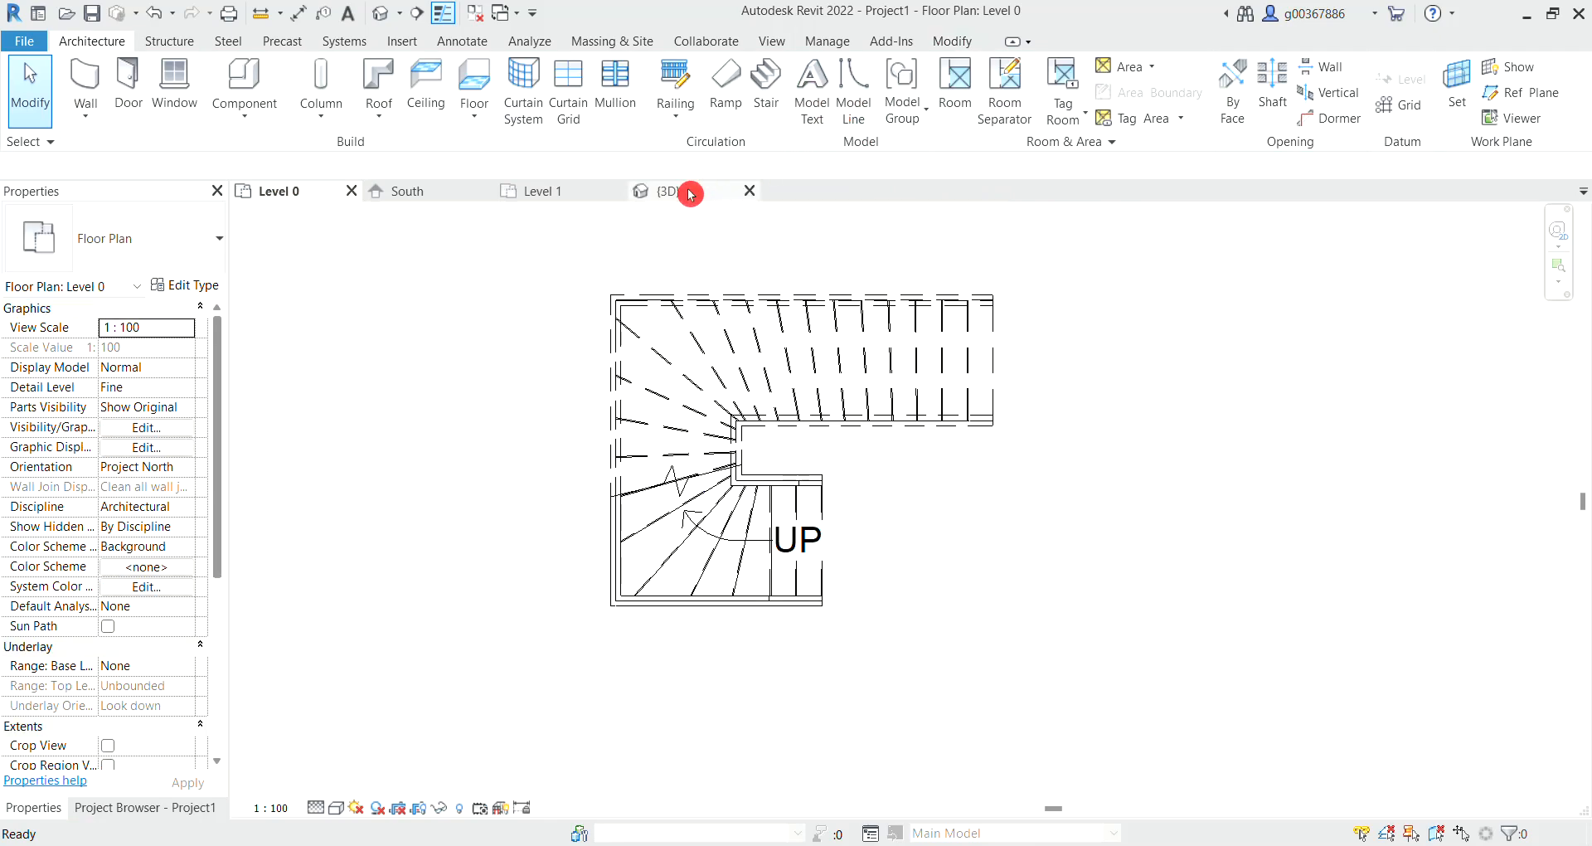
# Step: Show the finished winder stair with railings in the 3D view
pyautogui.click(667, 190)
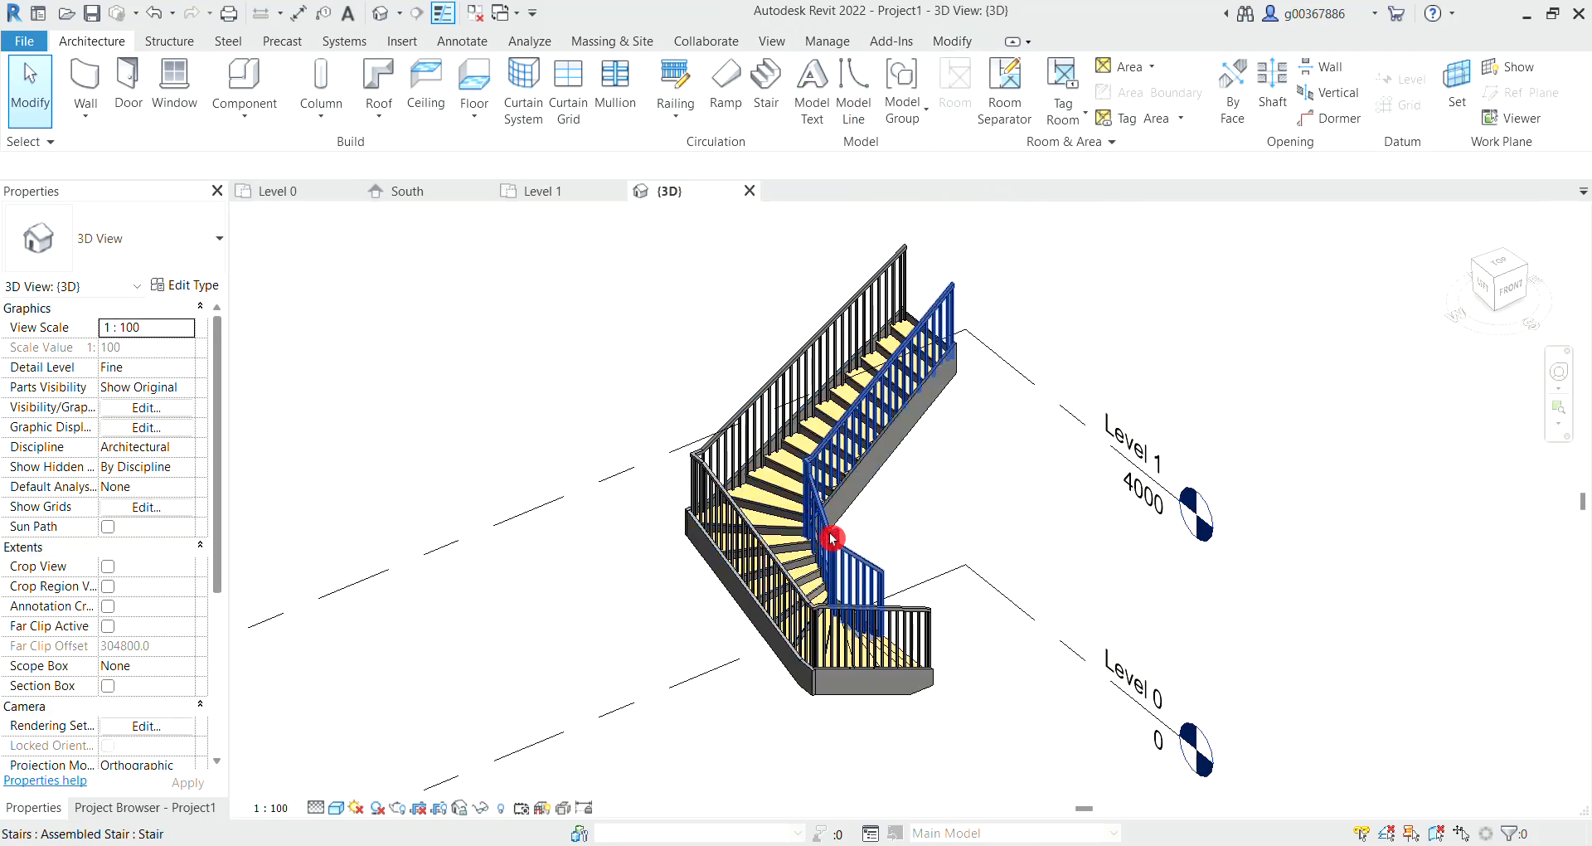
pyautogui.click(955, 499)
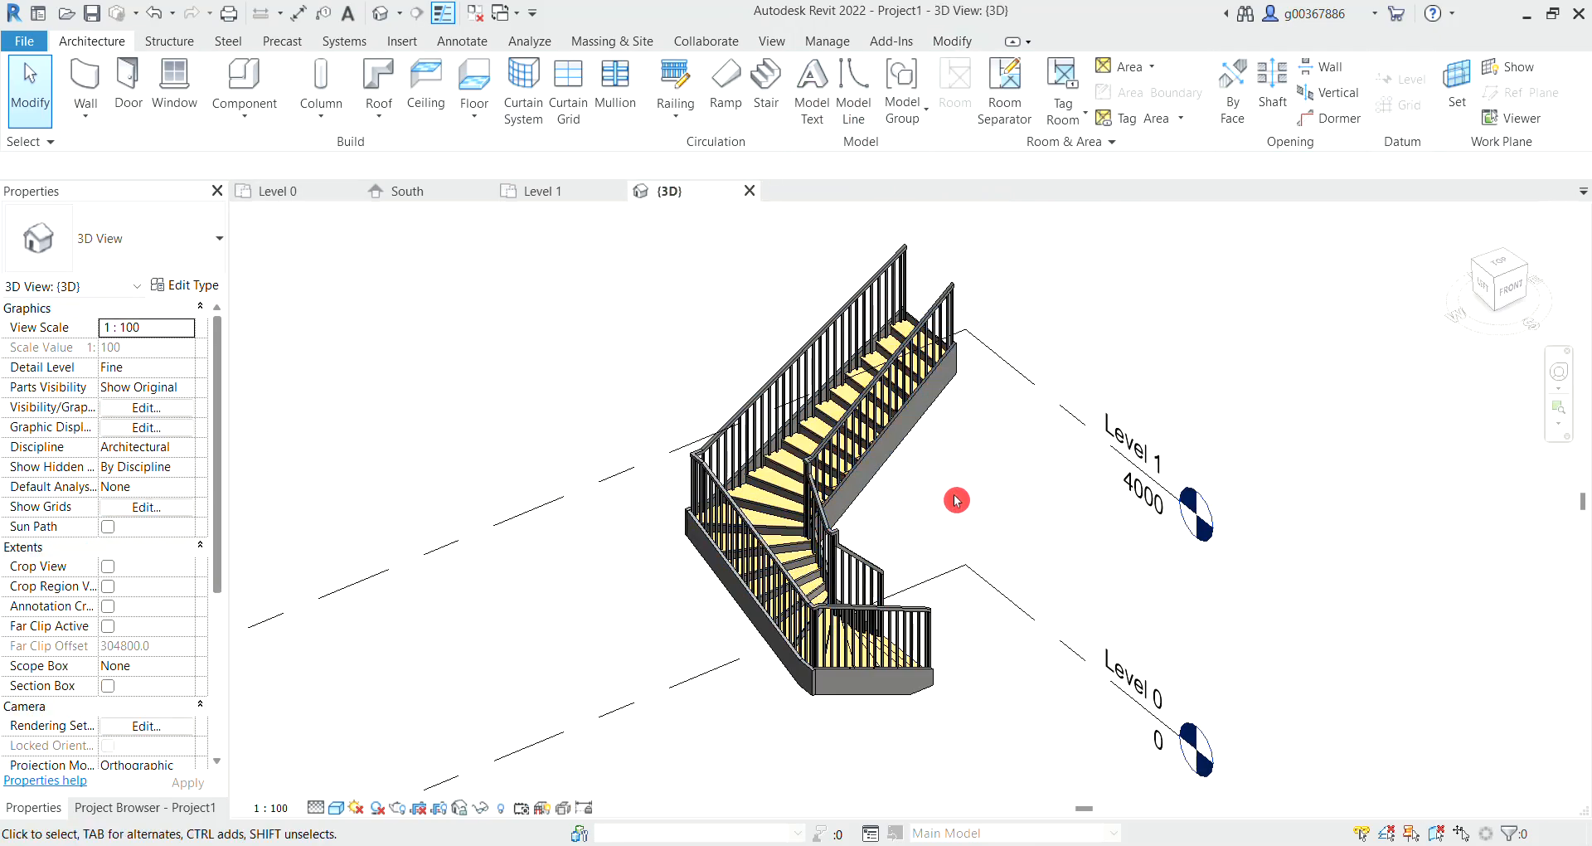